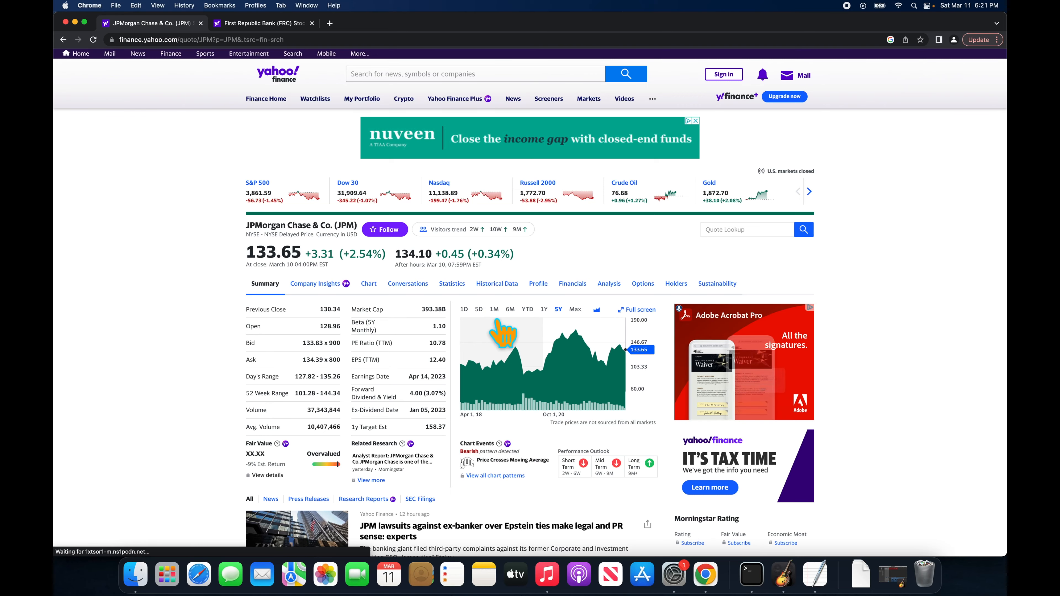
# - Switch the JPMorgan Chase chart to the 5D range
pyautogui.click(478, 309)
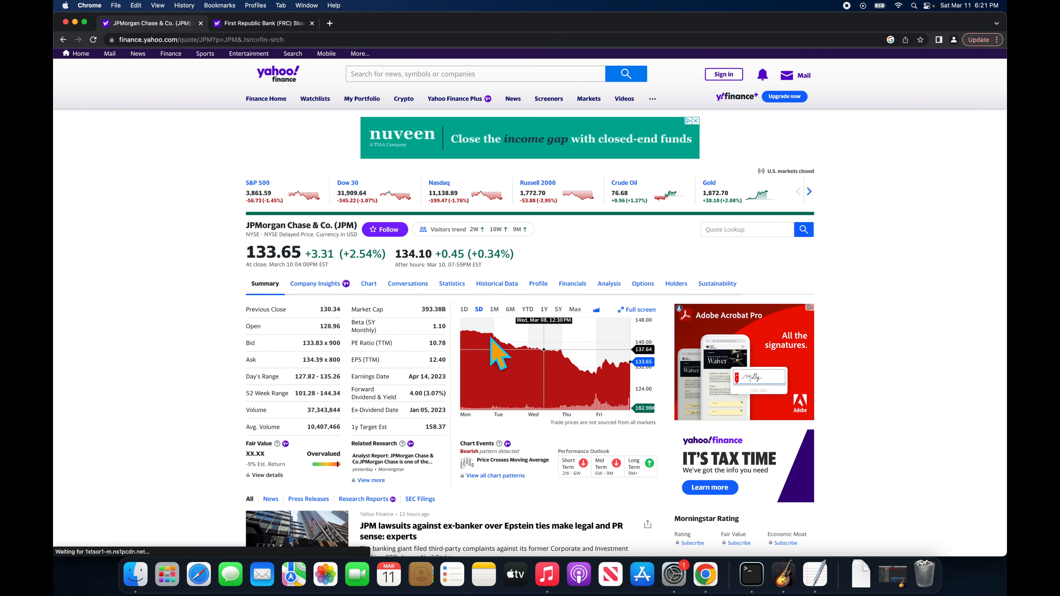
pyautogui.moveTo(469, 331)
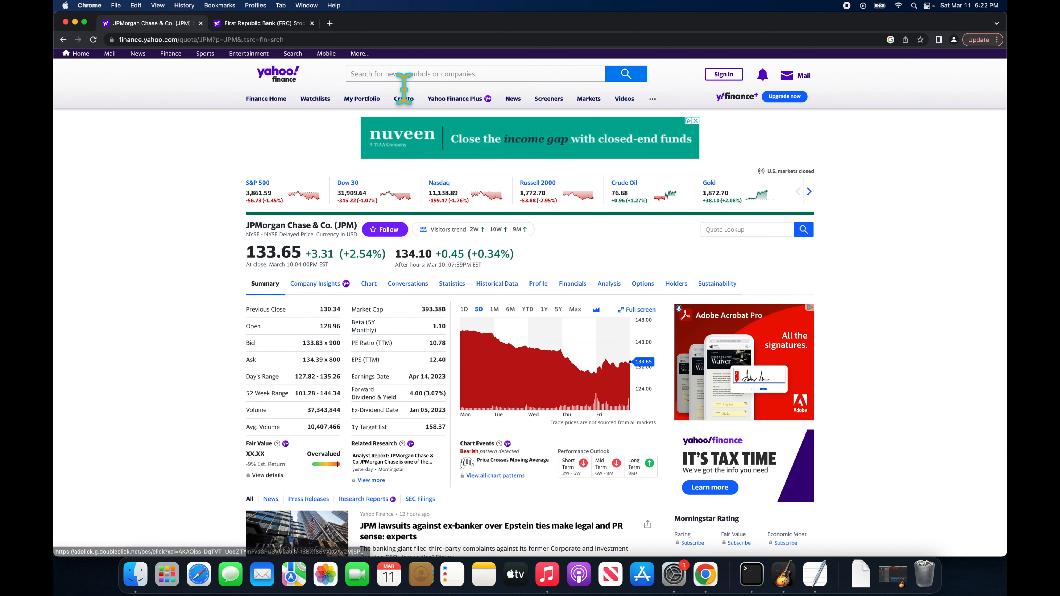
# - Search 'bac' to load Bank of America's quote page, then search 'frc'
pyautogui.write('bac')
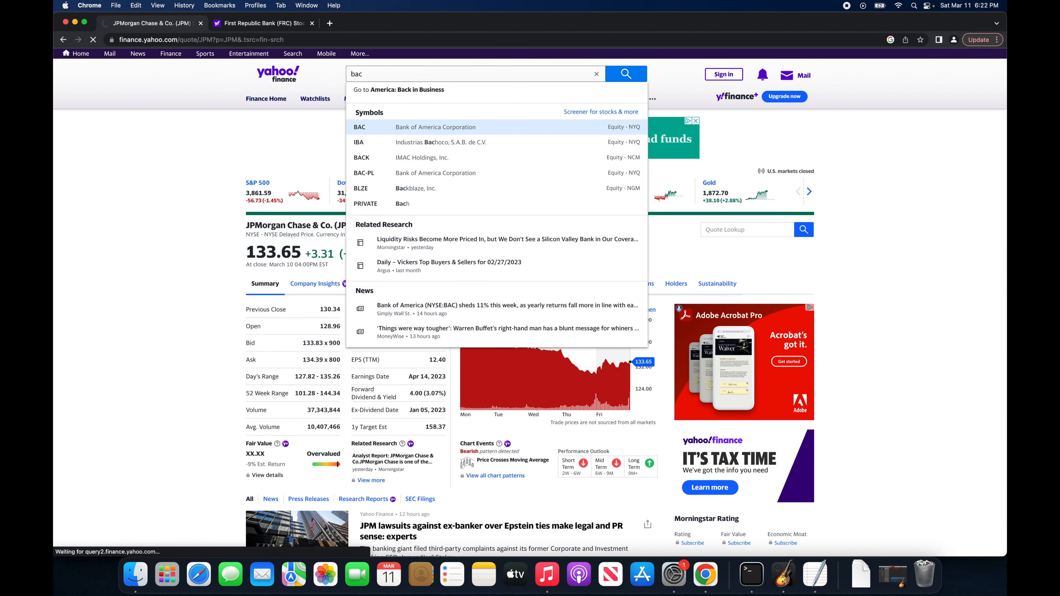
pyautogui.click(359, 127)
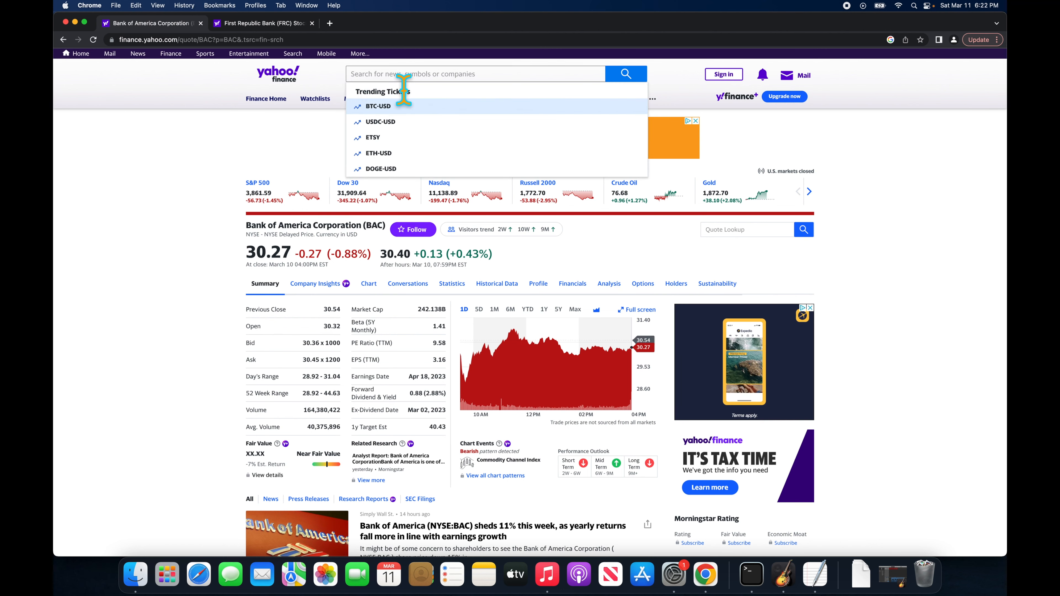
pyautogui.write('frc')
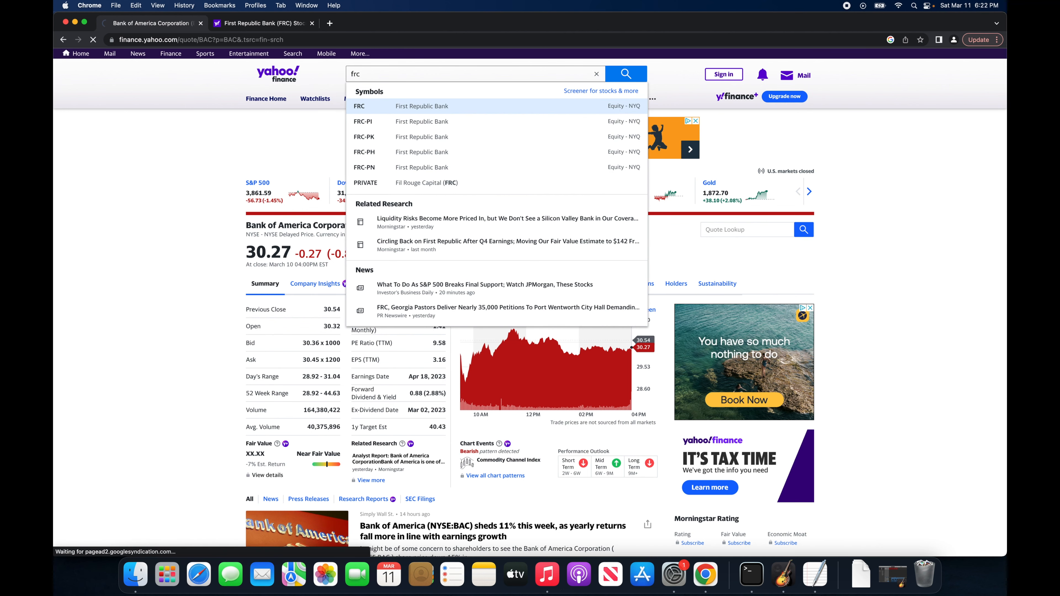
# - Load First Republic Bank's quote page and expand to its full-screen interactive chart
pyautogui.click(359, 106)
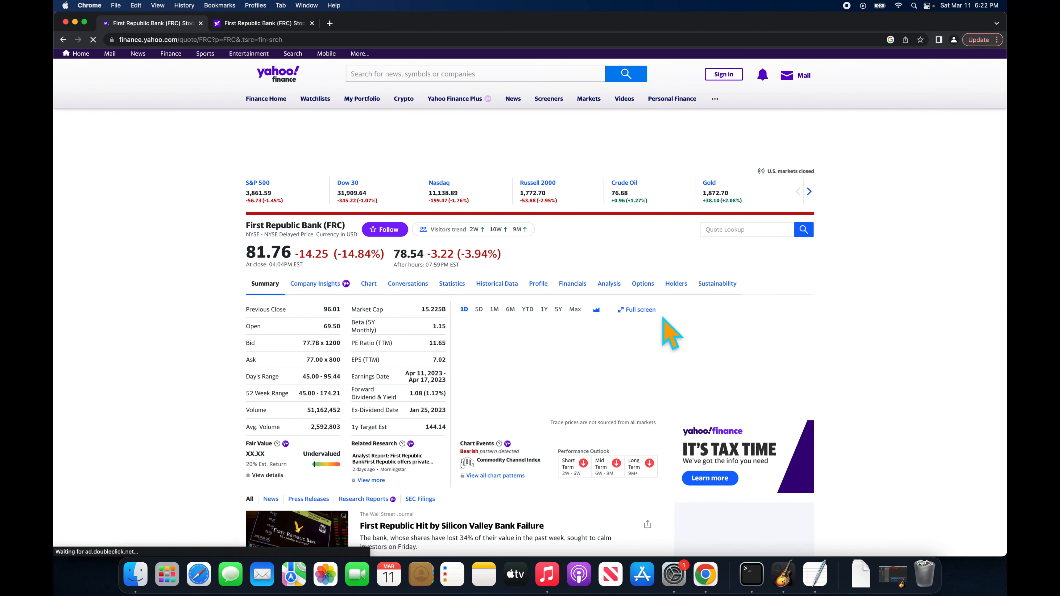
pyautogui.click(640, 310)
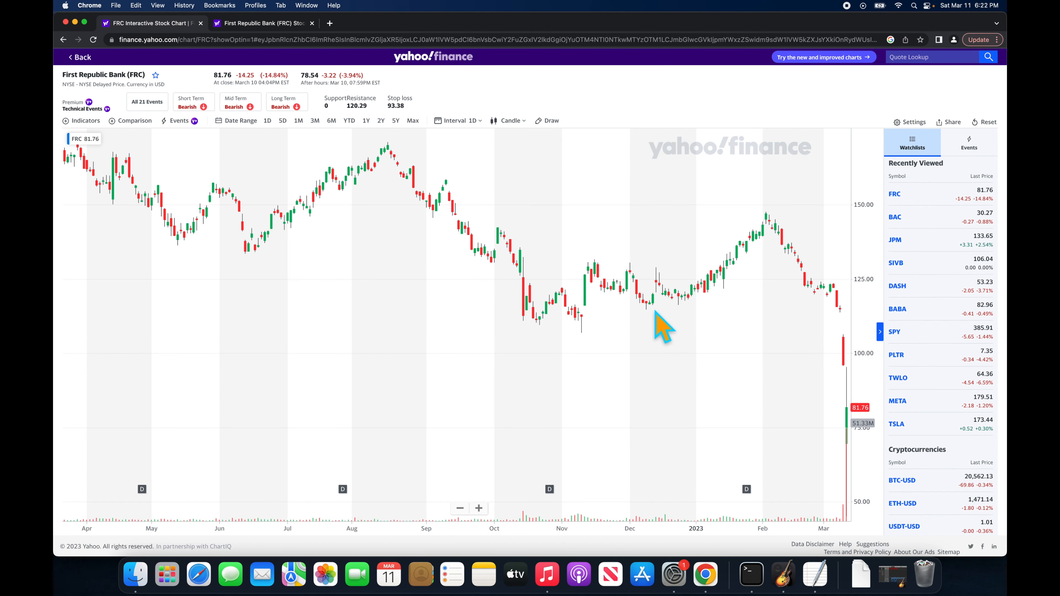
pyautogui.moveTo(740, 281)
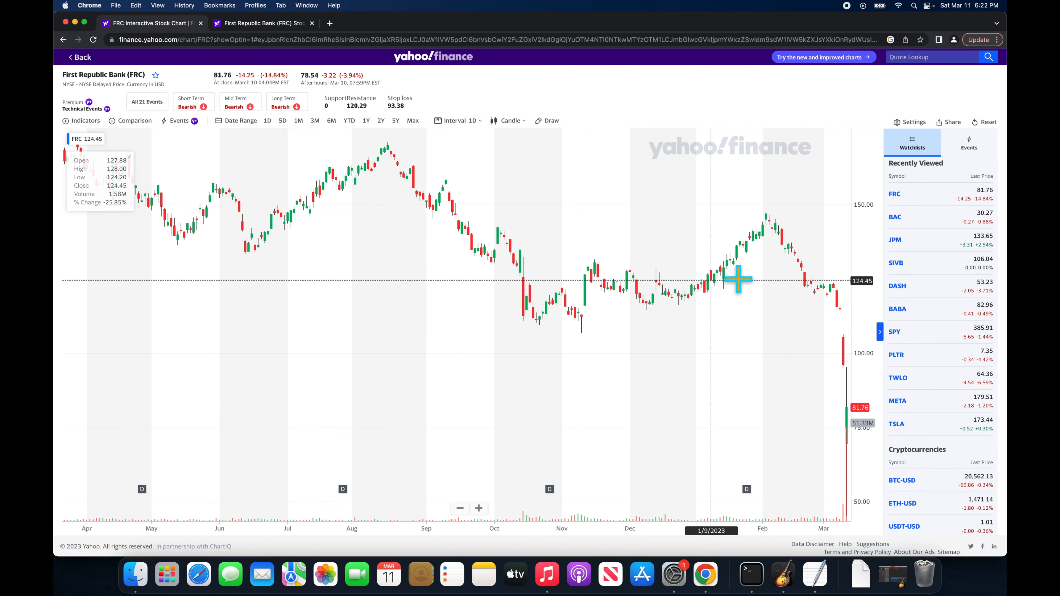
pyautogui.moveTo(862, 402)
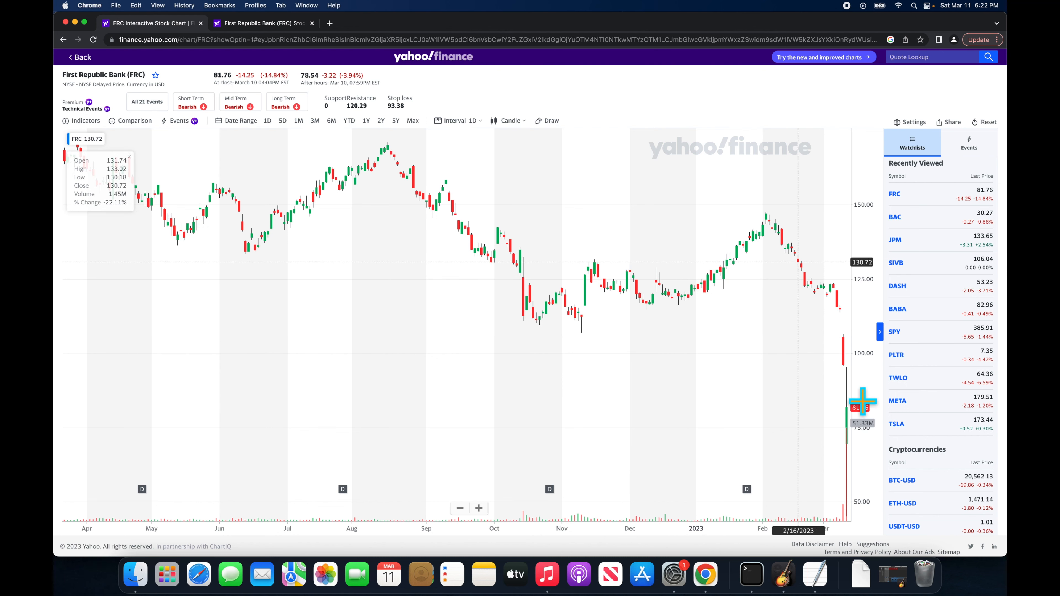
pyautogui.moveTo(612, 41)
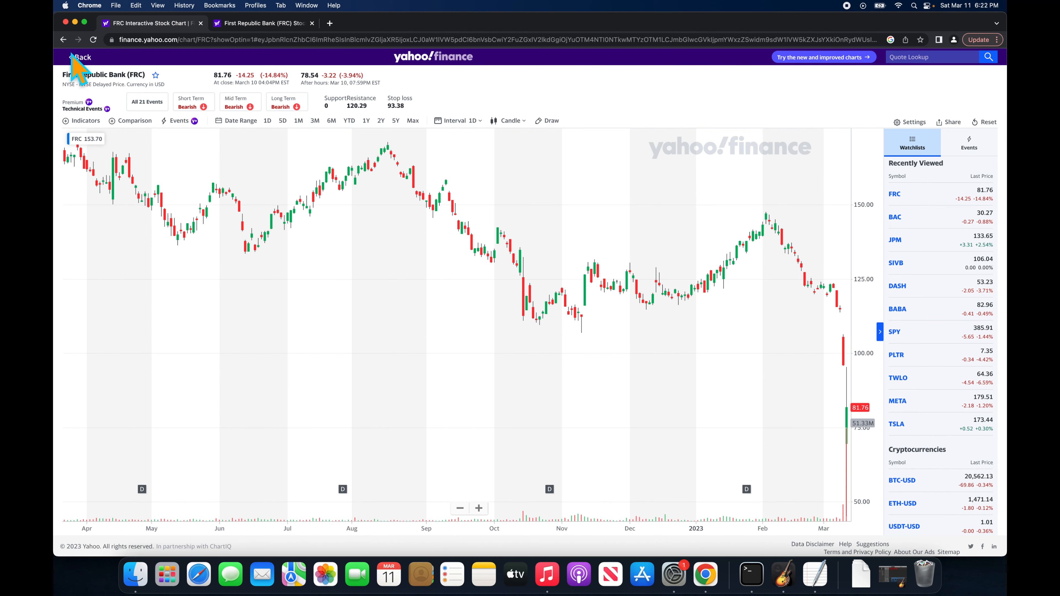
# - Return to the FRC quote page, look up 'wal' for Western Alliance, then search 'sbn'
pyautogui.click(80, 57)
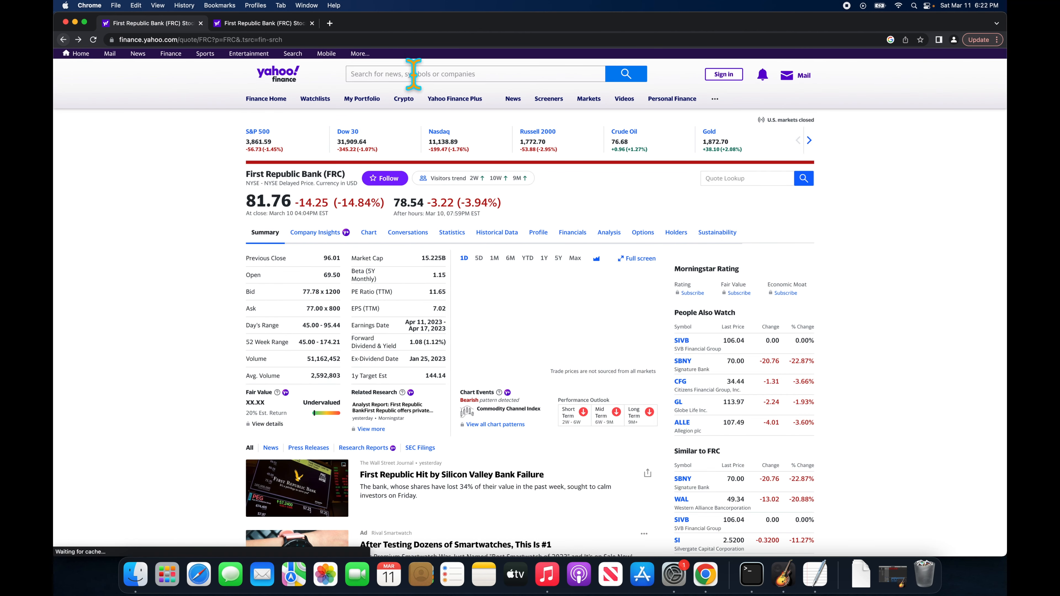
pyautogui.write('wal')
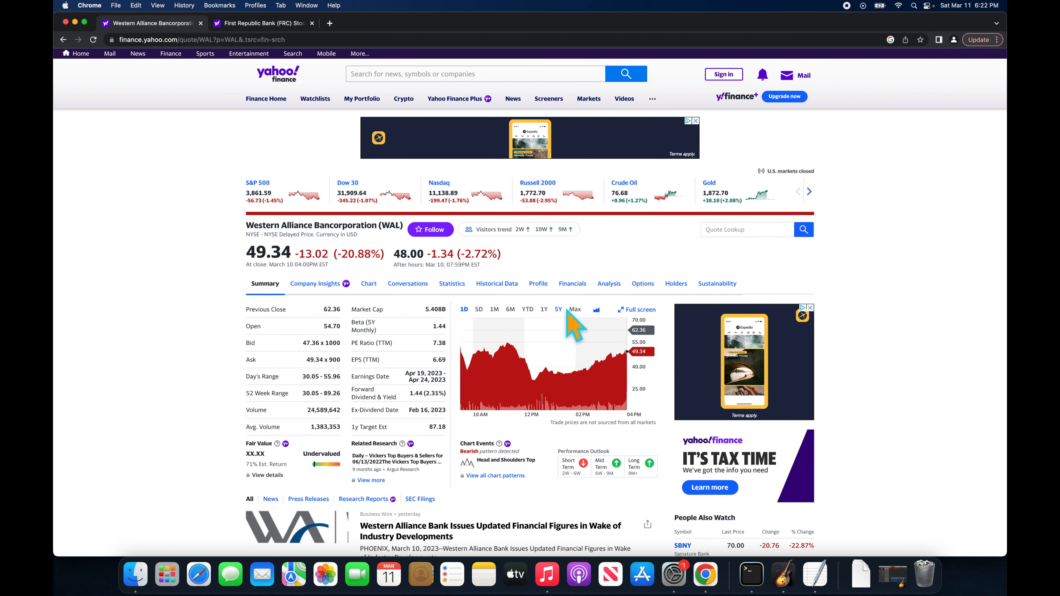
pyautogui.click(575, 309)
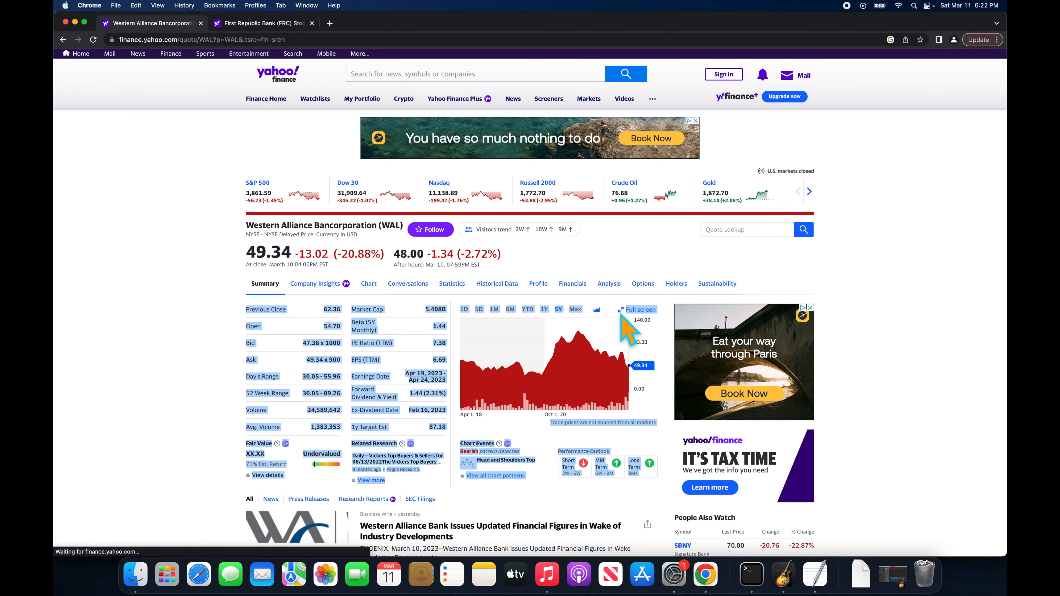
pyautogui.write('sbn')
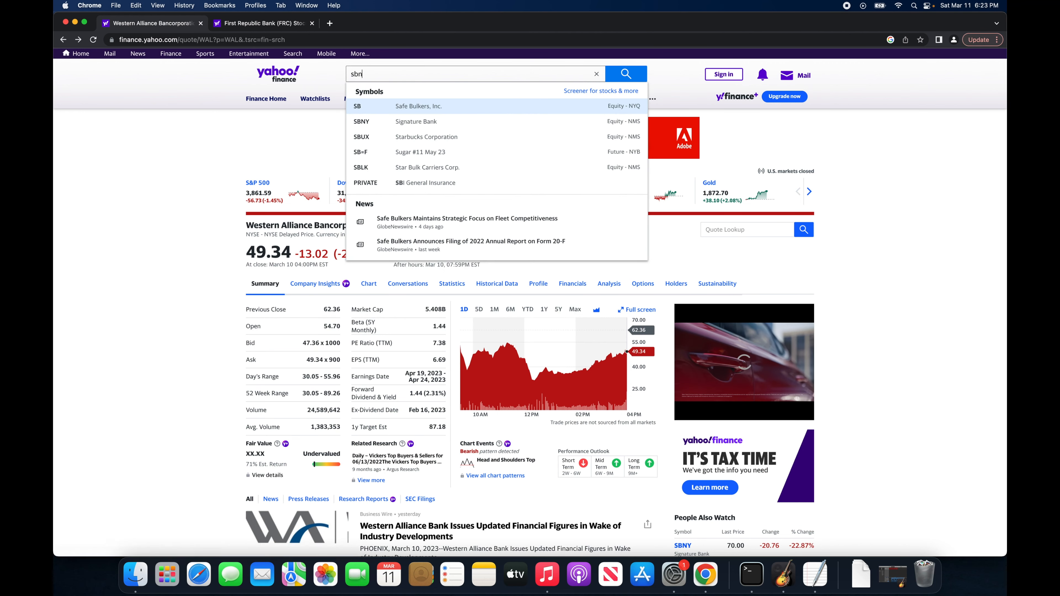
# - Load Signature Bank's (SBNY) quote page and switch its chart to 5D
pyautogui.click(362, 122)
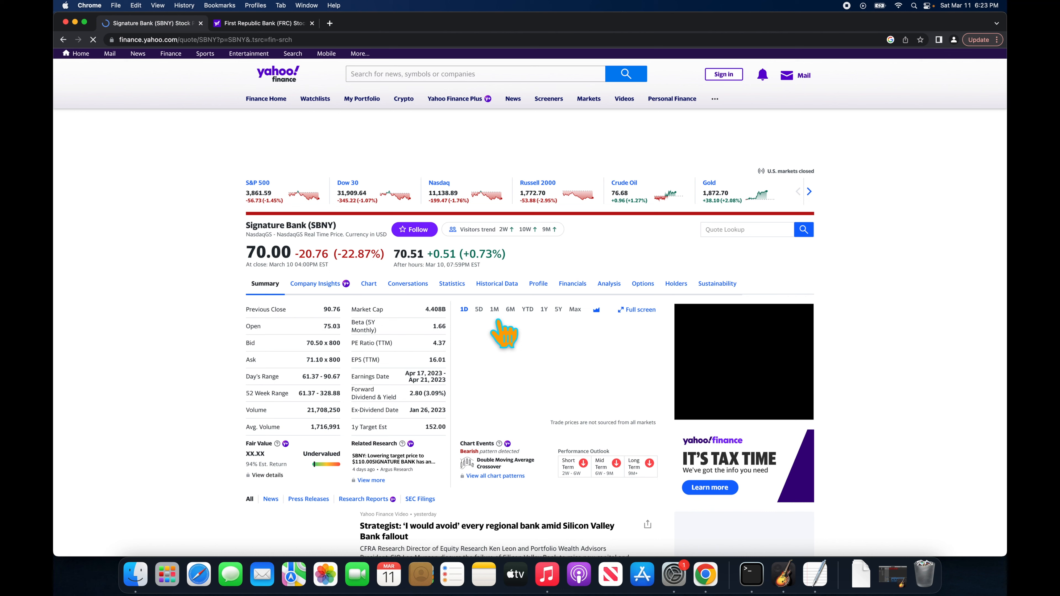
pyautogui.click(478, 309)
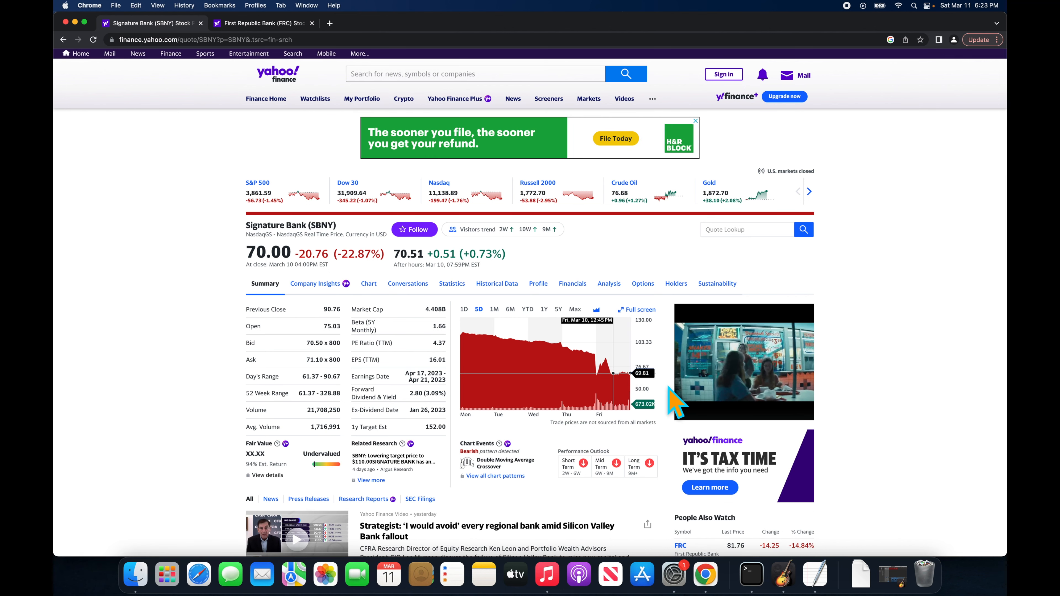
pyautogui.moveTo(596, 366)
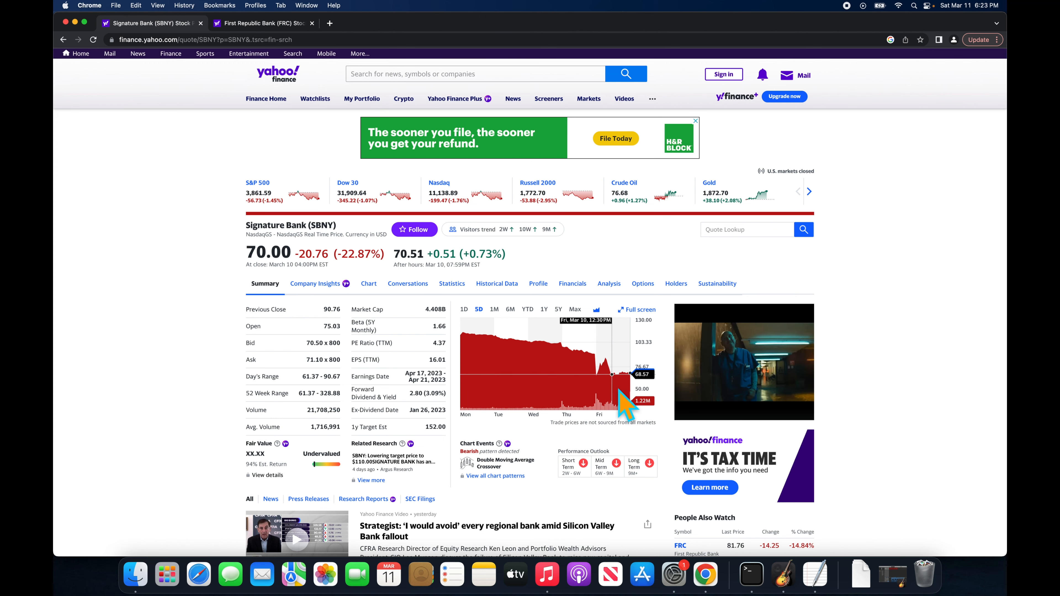
pyautogui.moveTo(592, 397)
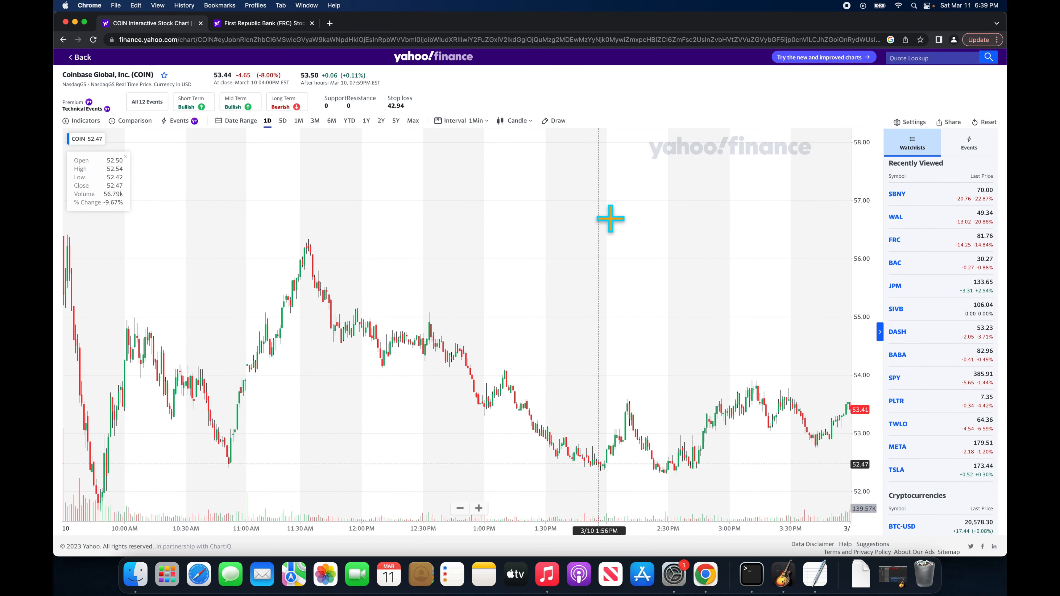
pyautogui.moveTo(95, 281)
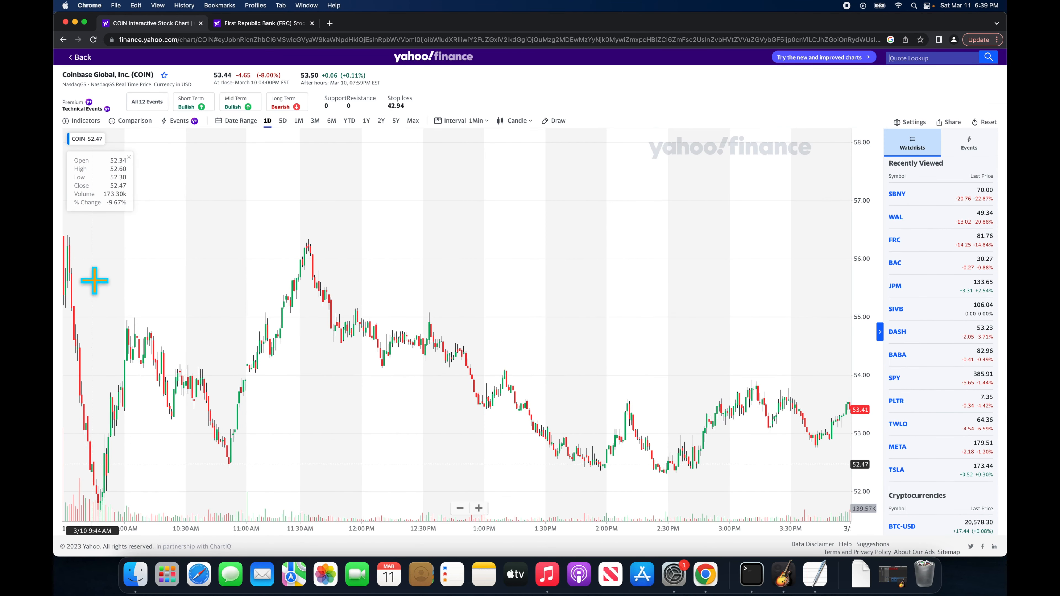
pyautogui.moveTo(112, 477)
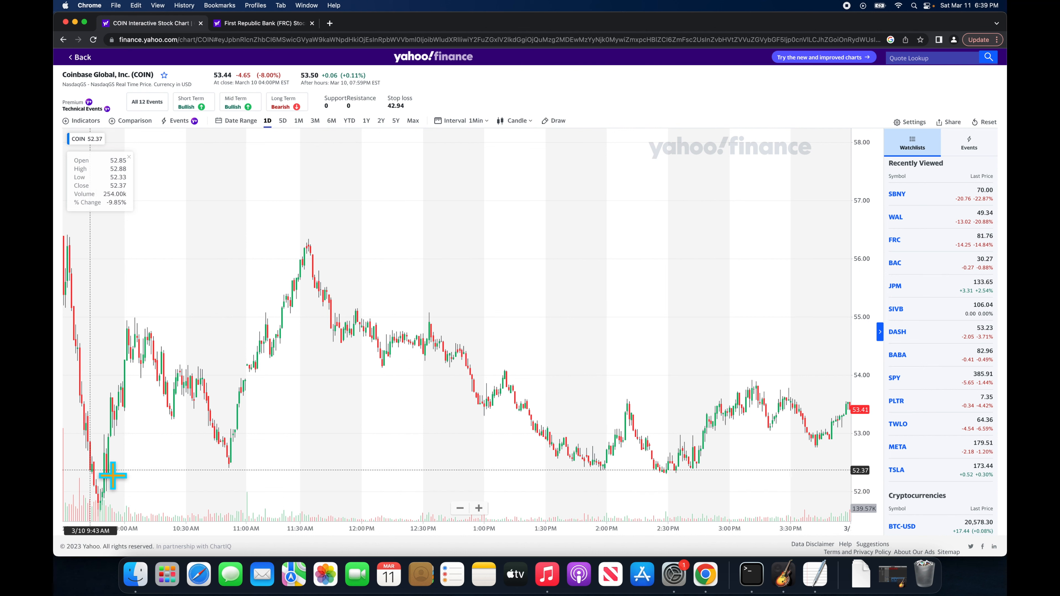
pyautogui.moveTo(232, 446)
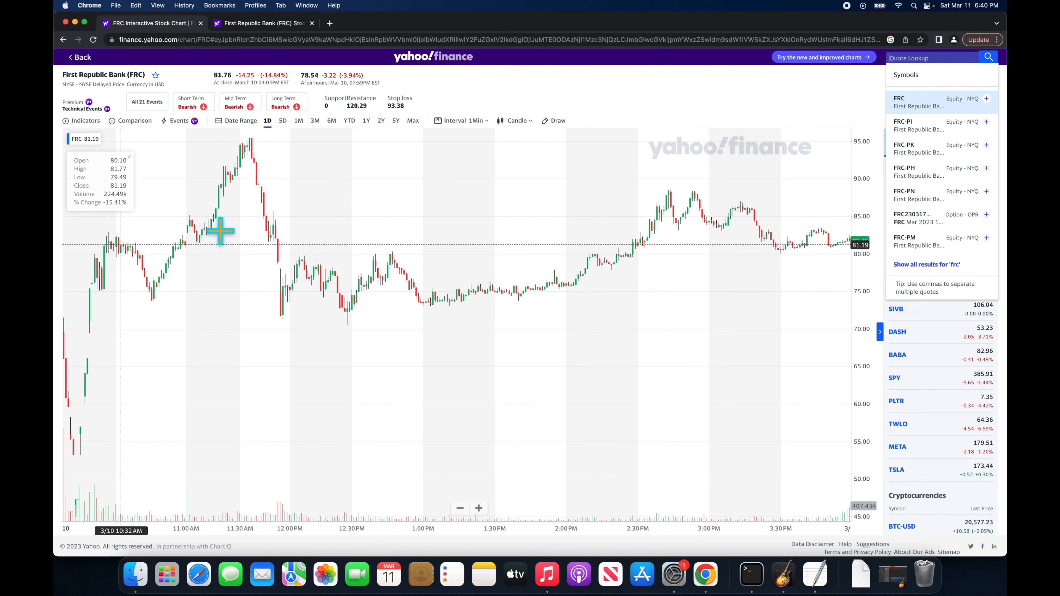
pyautogui.moveTo(155, 425)
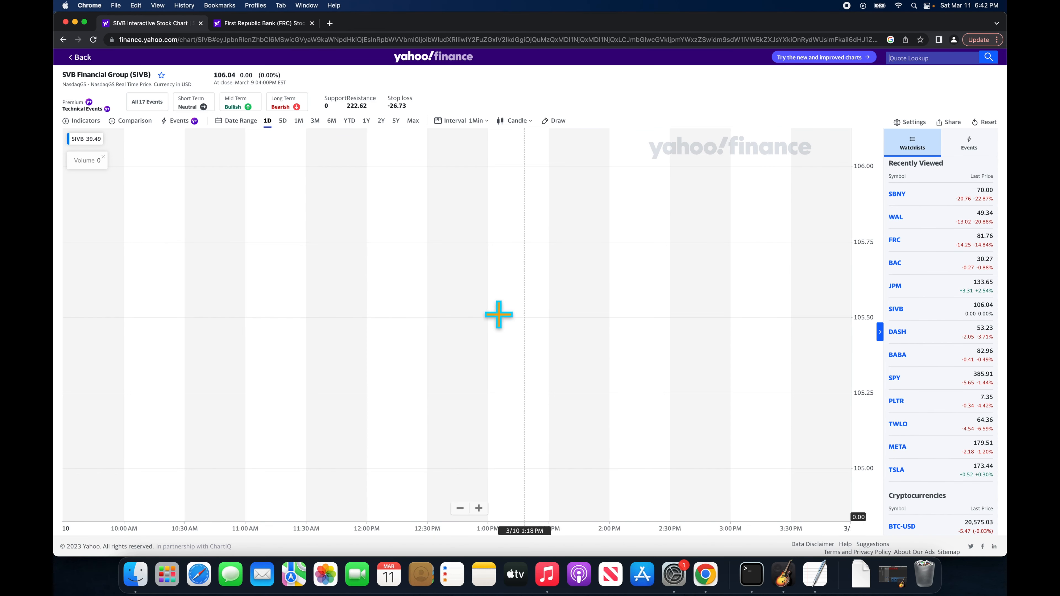
pyautogui.moveTo(293, 146)
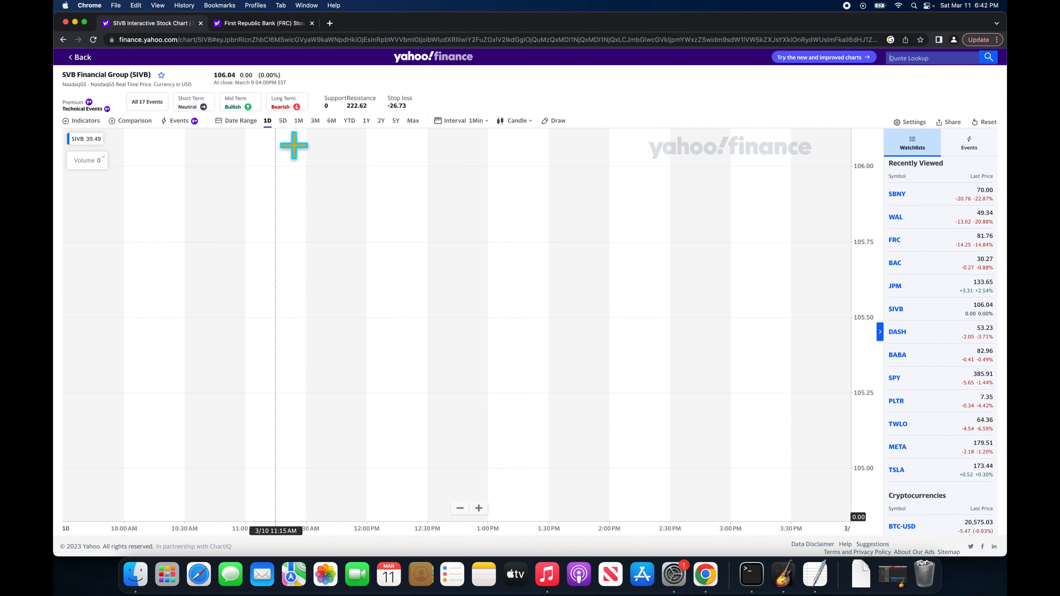
# - Switch the SIVB chart to 5D, showing its drop from about 275 to 106
pyautogui.click(282, 120)
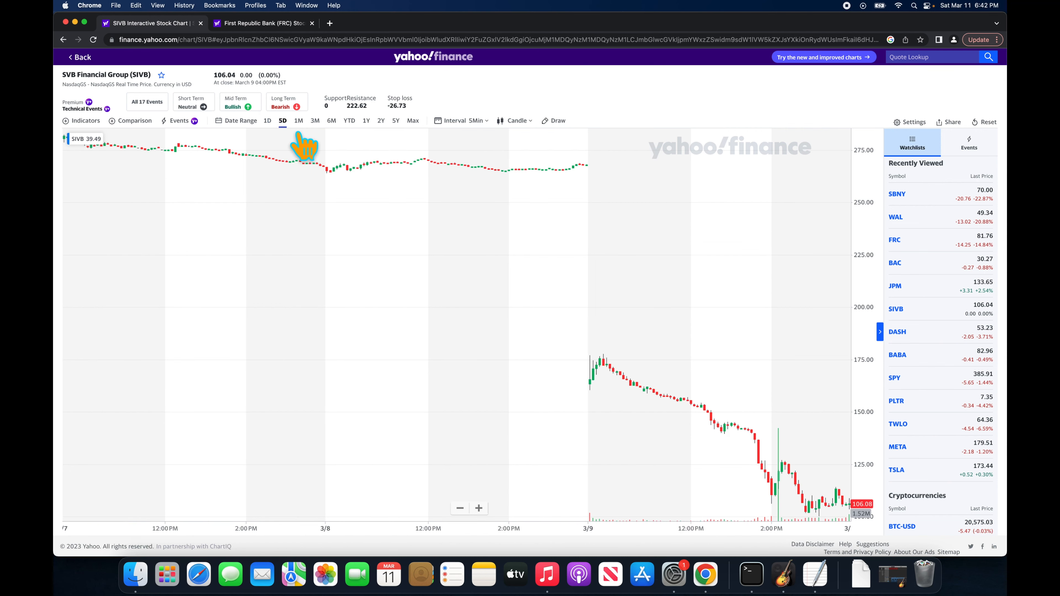
pyautogui.moveTo(719, 383)
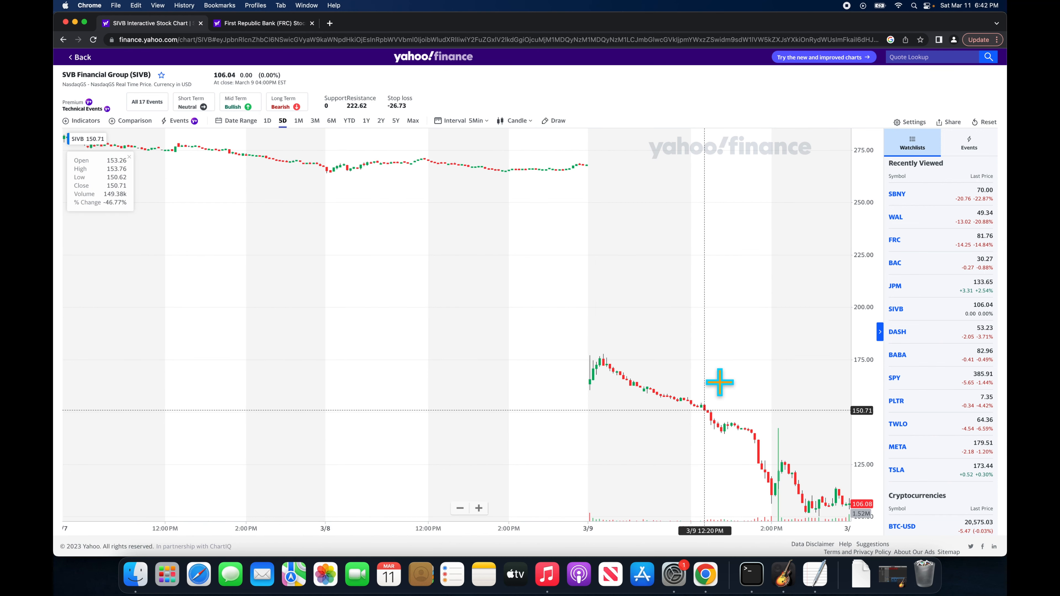